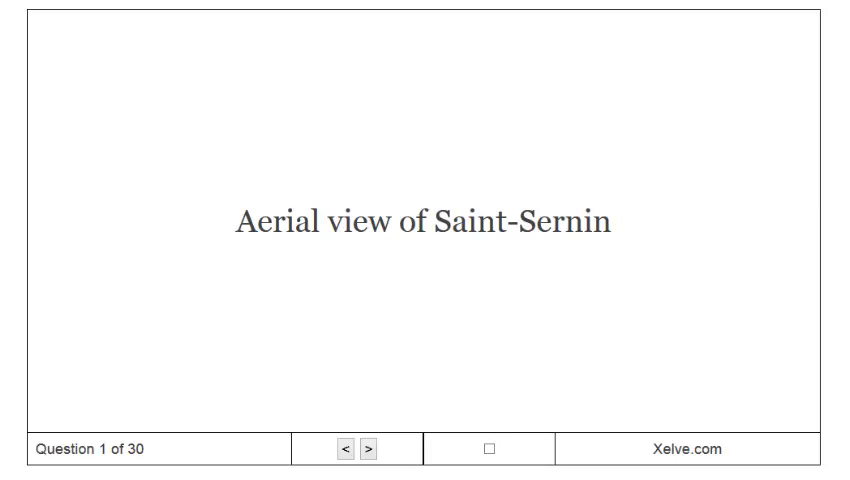
Step: Flip cards one to six, revealing Saint-Sernin, Speyer Cathedral interior, Sant'Ambrogio aerial and the octagonal baptistery
click(488, 448)
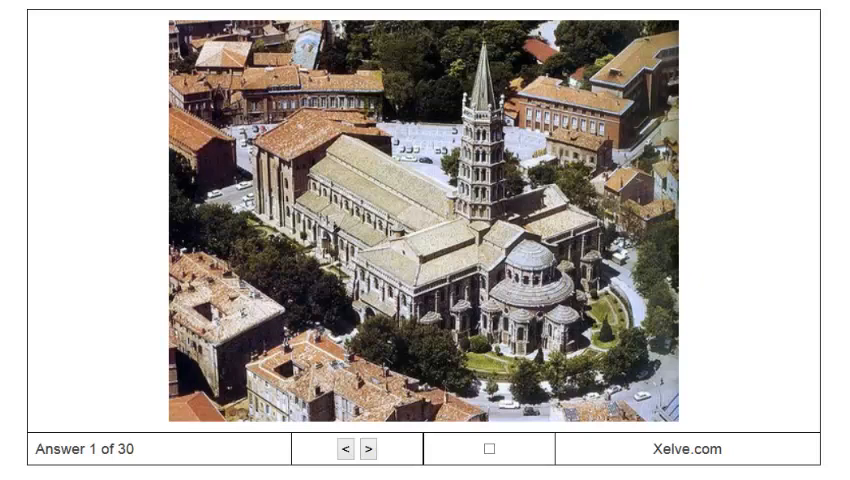
click(372, 448)
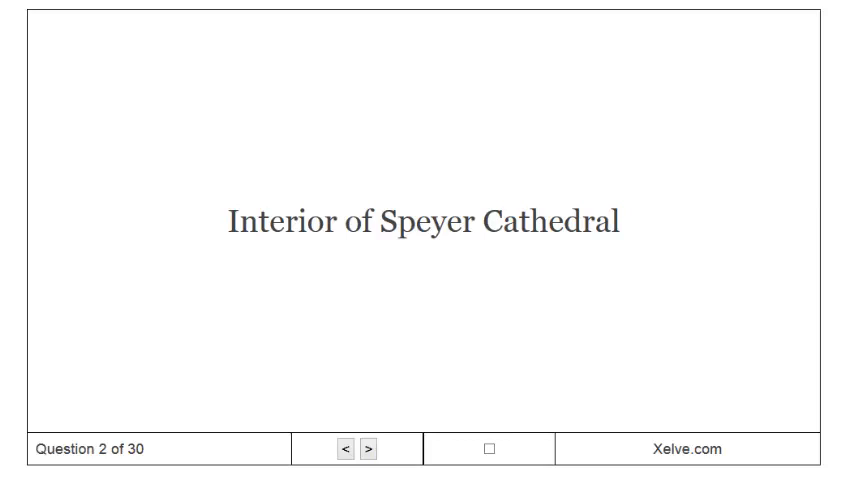
click(488, 448)
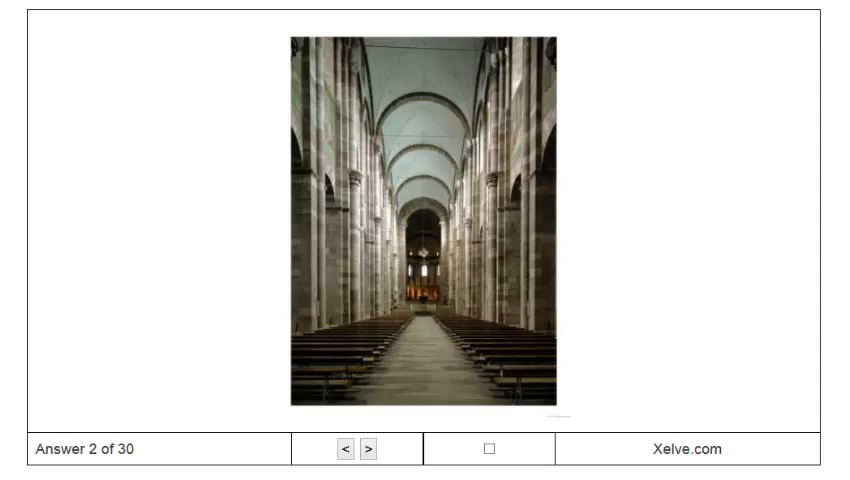
click(372, 448)
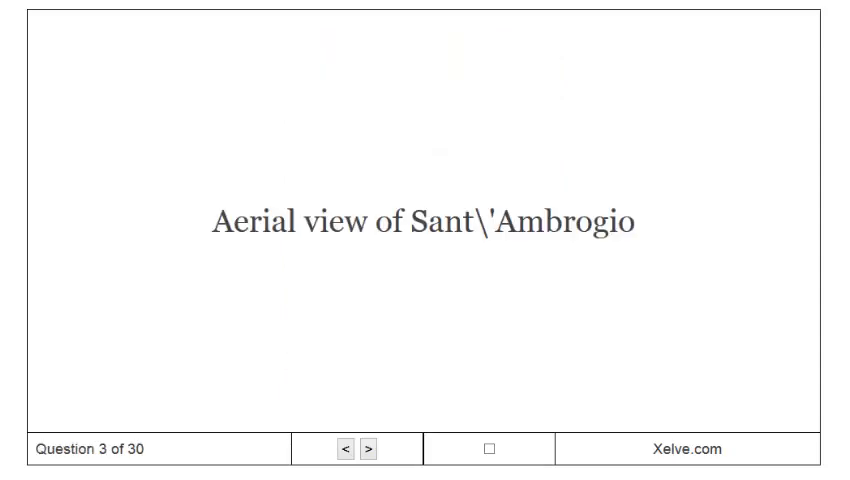
click(488, 448)
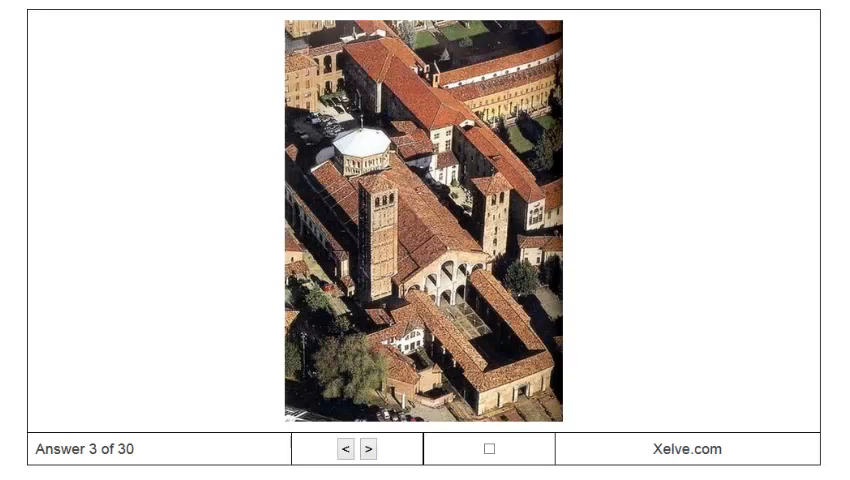
click(372, 448)
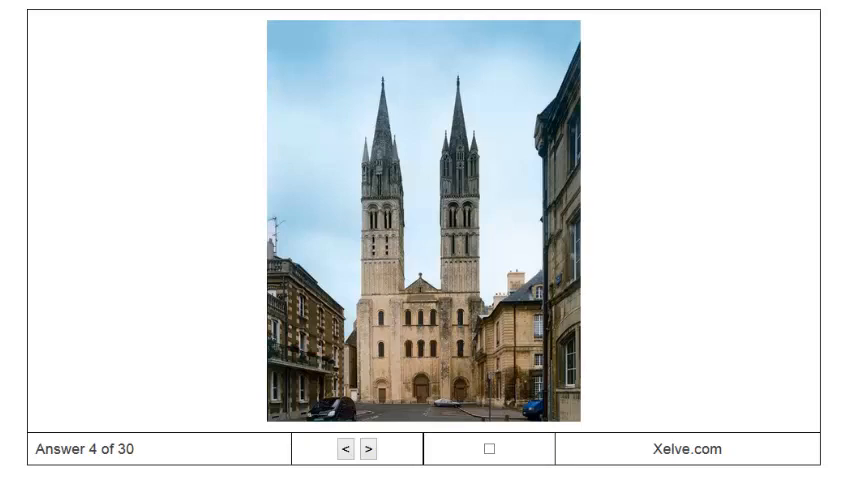
click(370, 448)
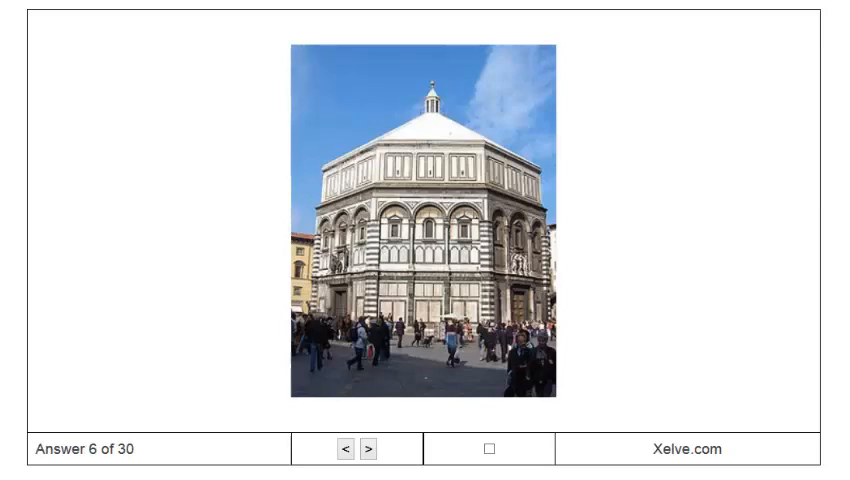
Step: Step through the sculpture cards seven to eleven and land on the 'Lions and Old Testament prophet' title
click(372, 448)
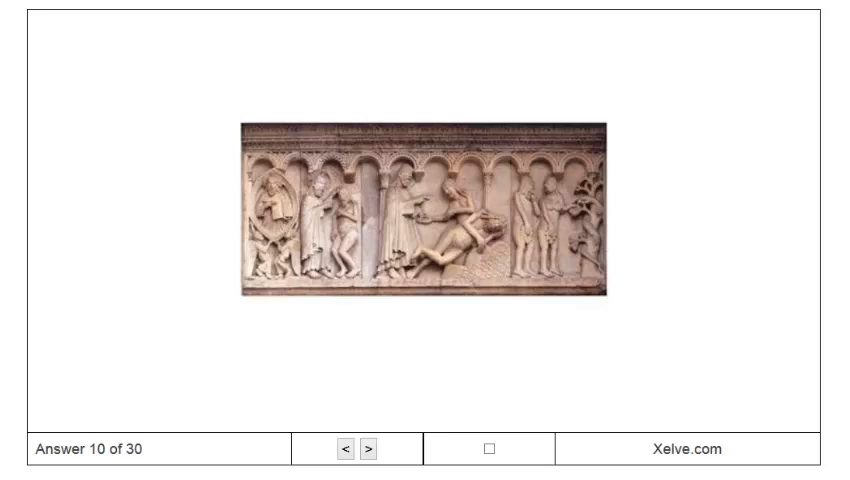
click(372, 448)
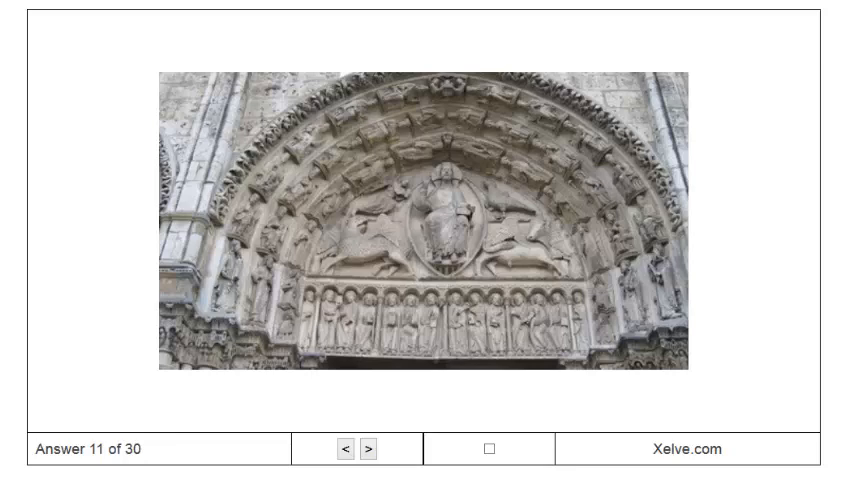
click(372, 448)
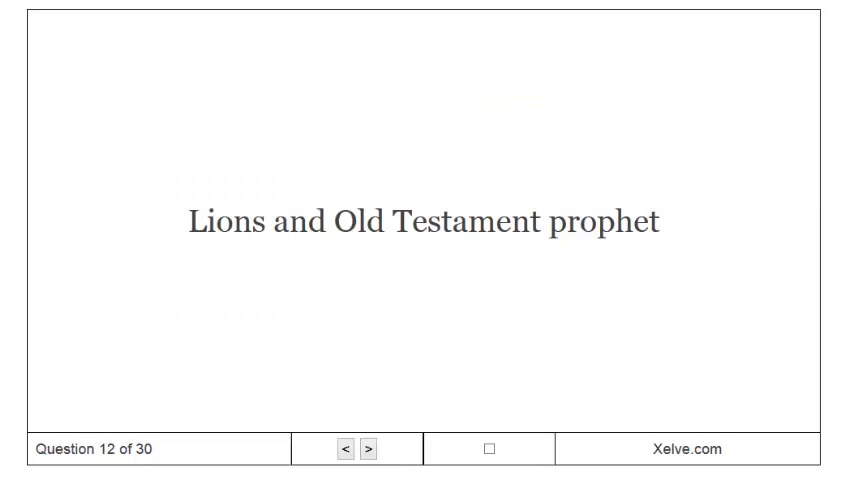
Step: Reveal the lions and prophet image, the Cloister of Saint-Pierre, and the tympanum and church portal photos
click(368, 448)
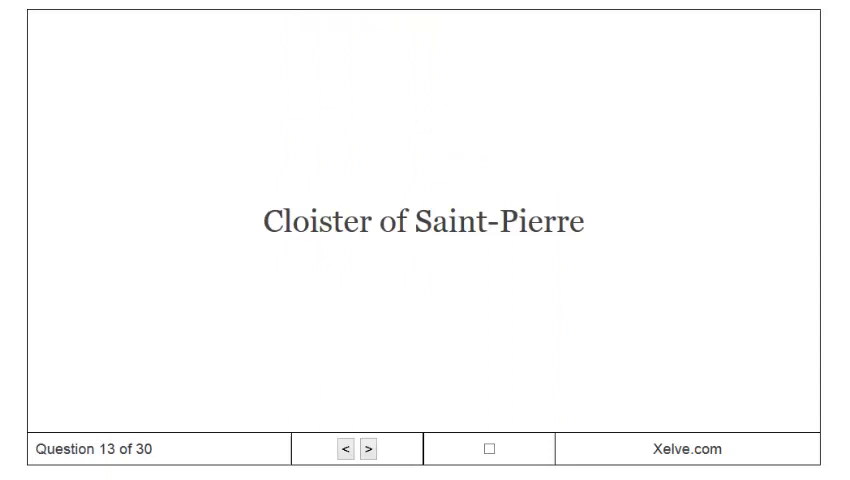
click(488, 448)
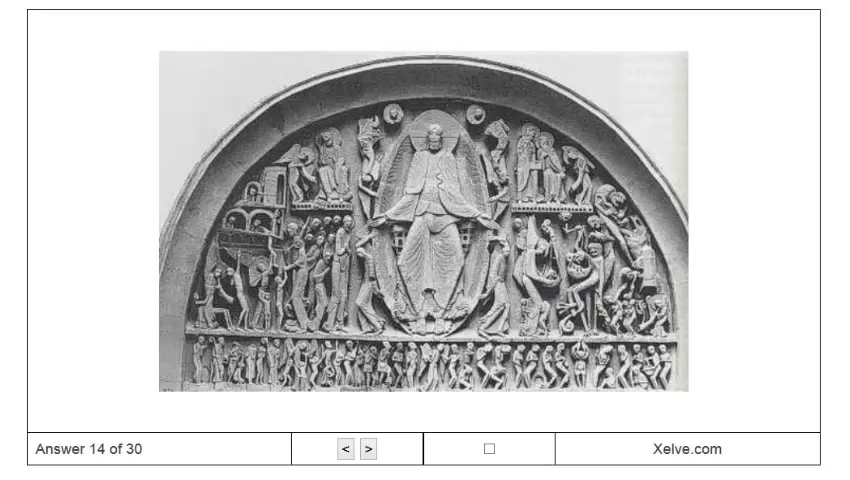
click(368, 448)
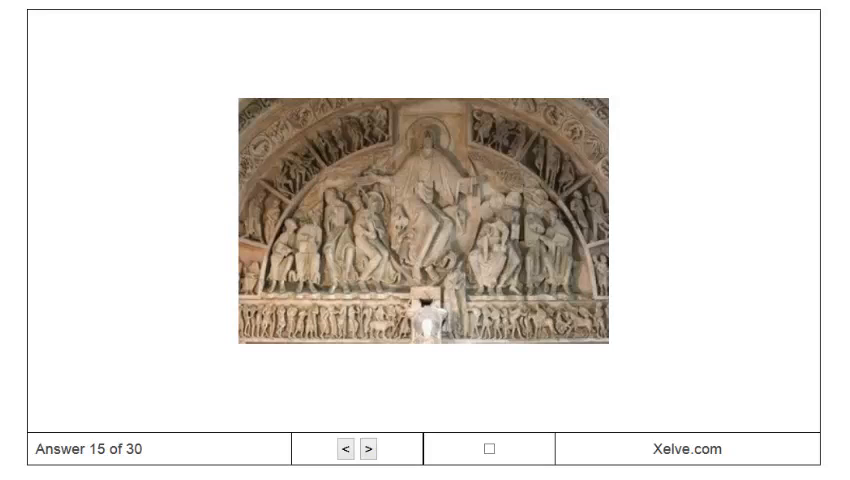
click(372, 448)
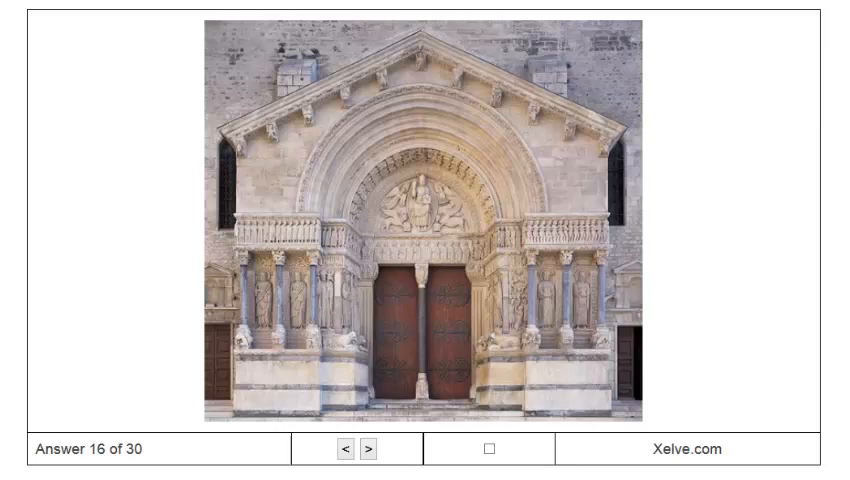
click(372, 448)
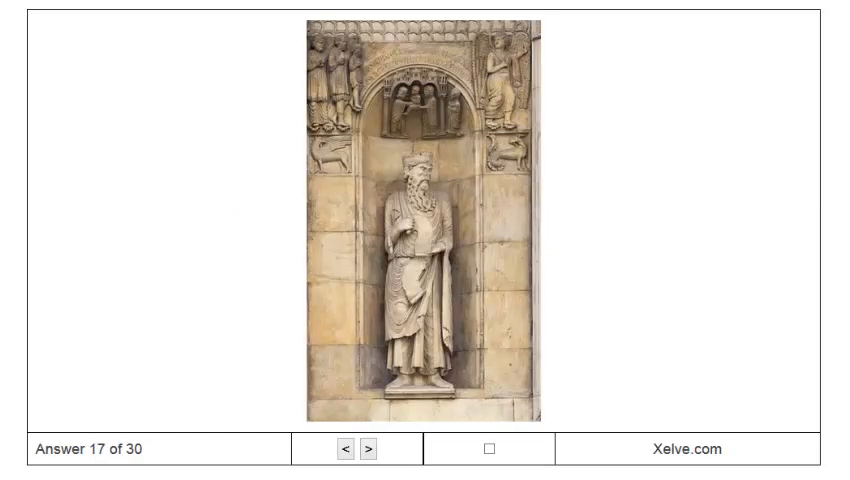
Step: Continue through the next cards to reach the 'Entombment of Christ' title, card 22
click(372, 448)
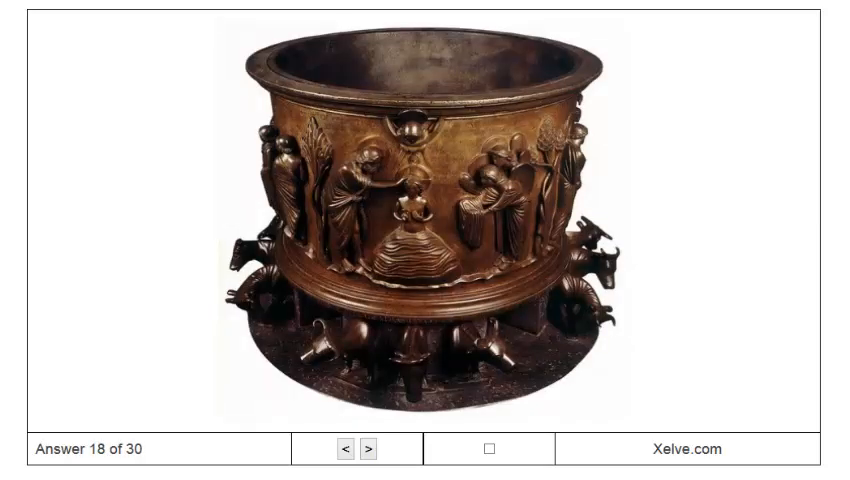
click(372, 448)
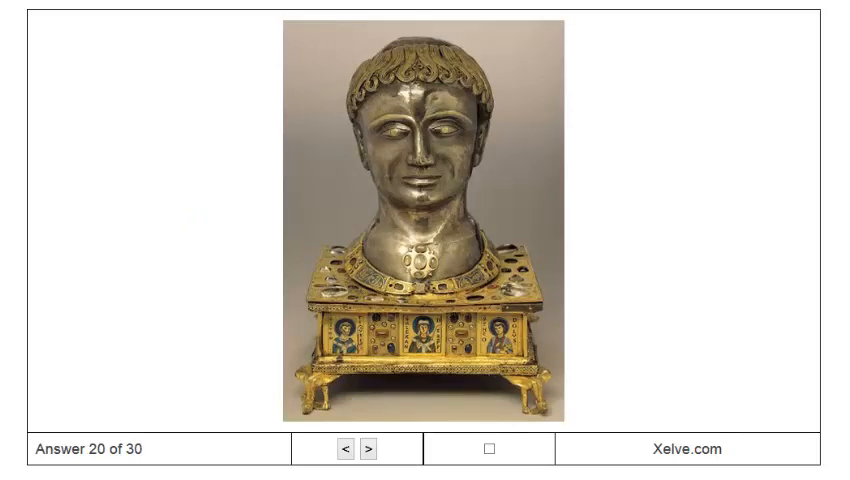
click(372, 448)
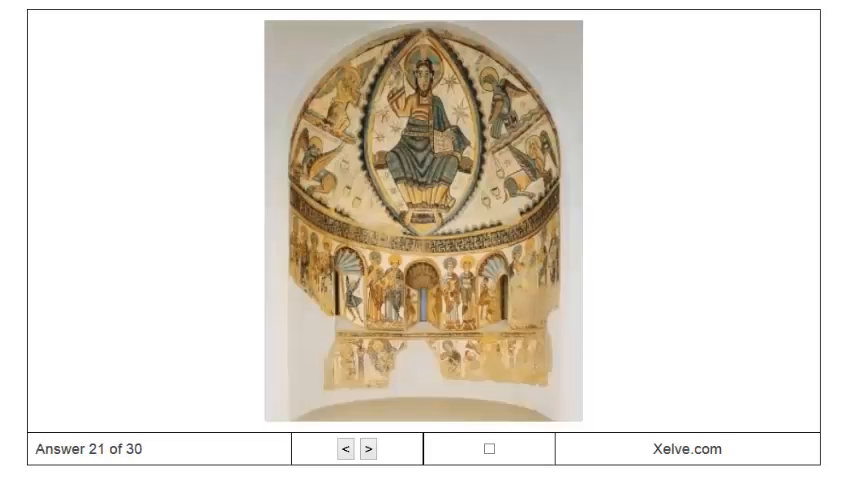
click(368, 448)
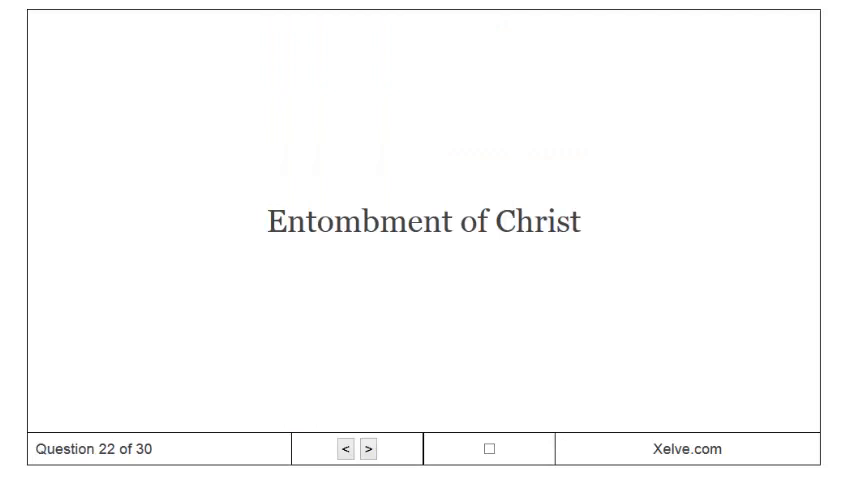
Step: Reveal the Entombment of Christ image and move through cards 23 and 24 to the seated scribe painting on card 25
click(488, 448)
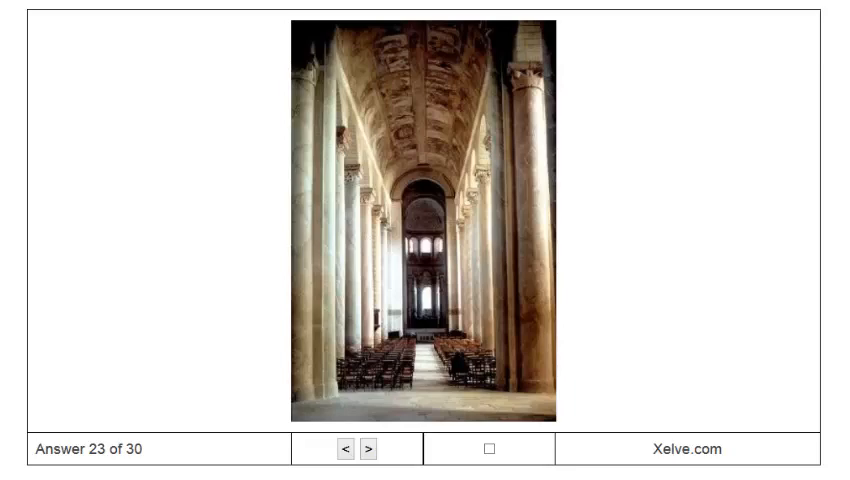
click(372, 448)
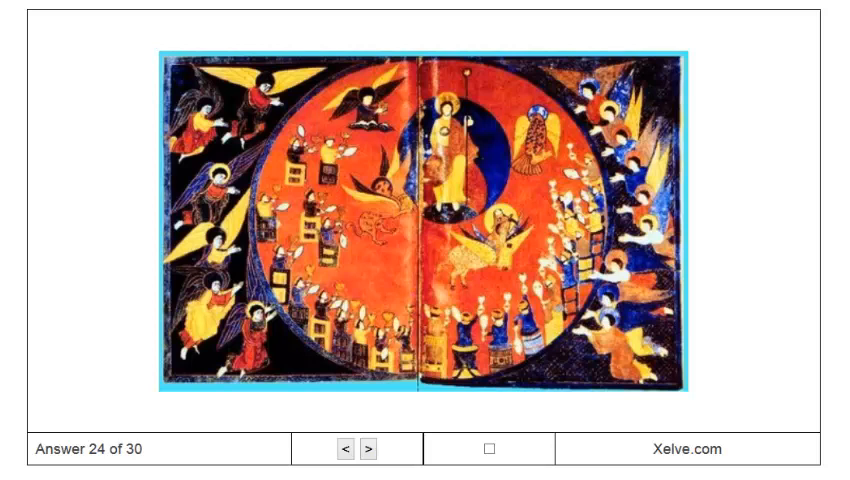
click(372, 448)
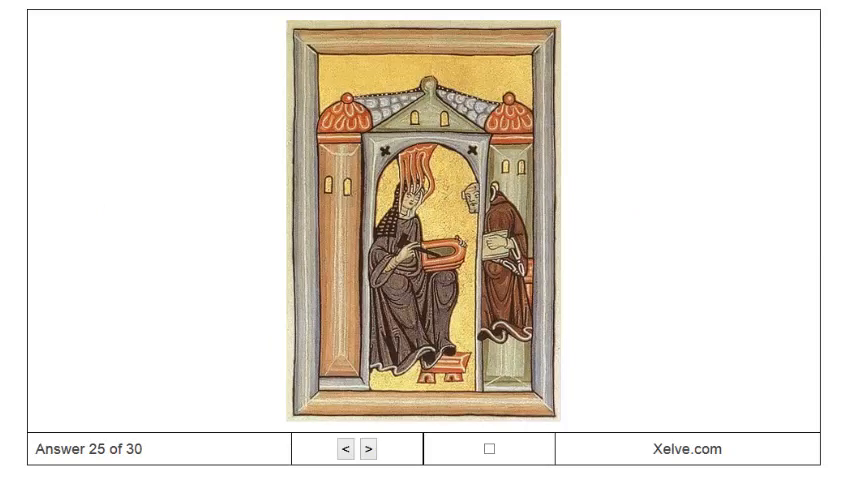
Step: Reveal the Initial R image, then bring up and reveal Eadwine the scribe at work from the Eadwine Psalter
click(368, 448)
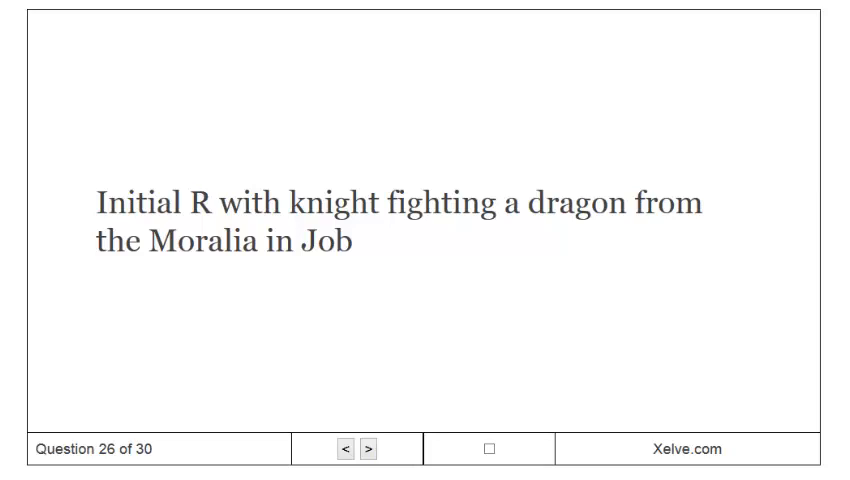
click(376, 448)
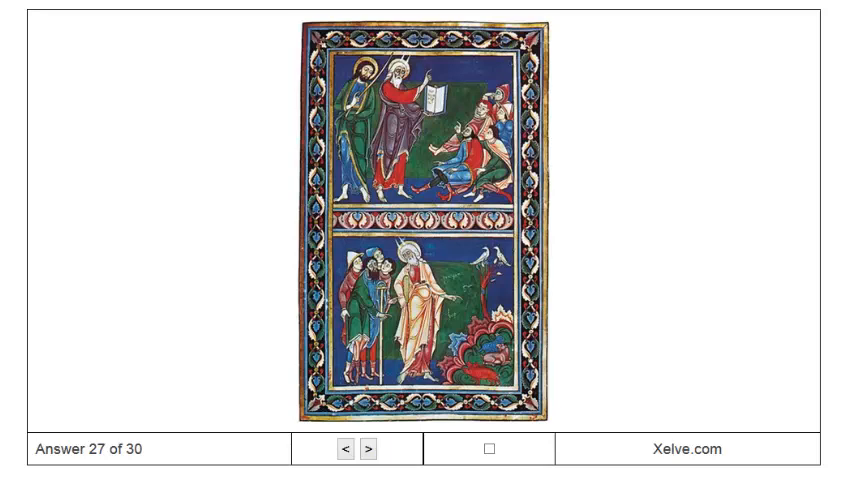
click(372, 448)
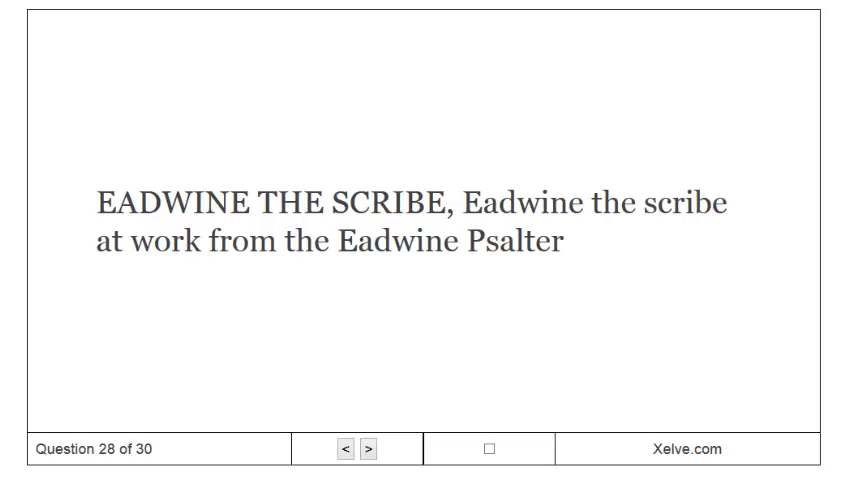
click(488, 448)
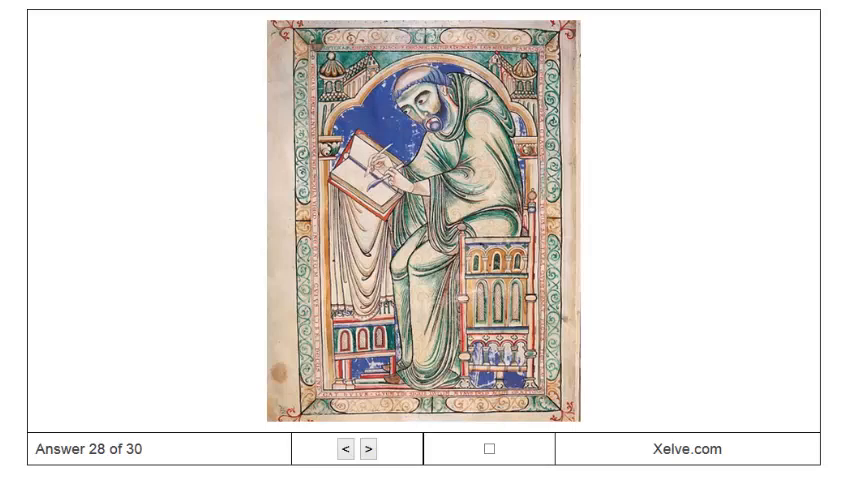
Step: Pass the tapestry image on card 29 and land on the final 'Interior of Saint Sernin' title, card 30
click(368, 448)
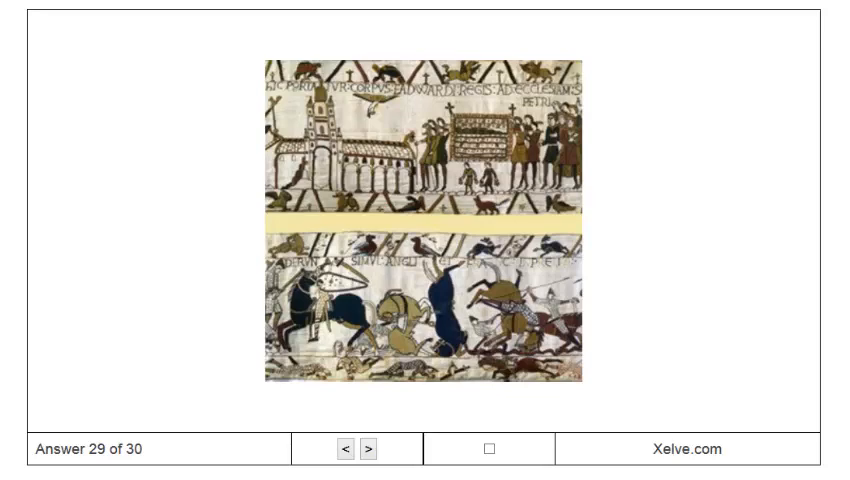
click(372, 448)
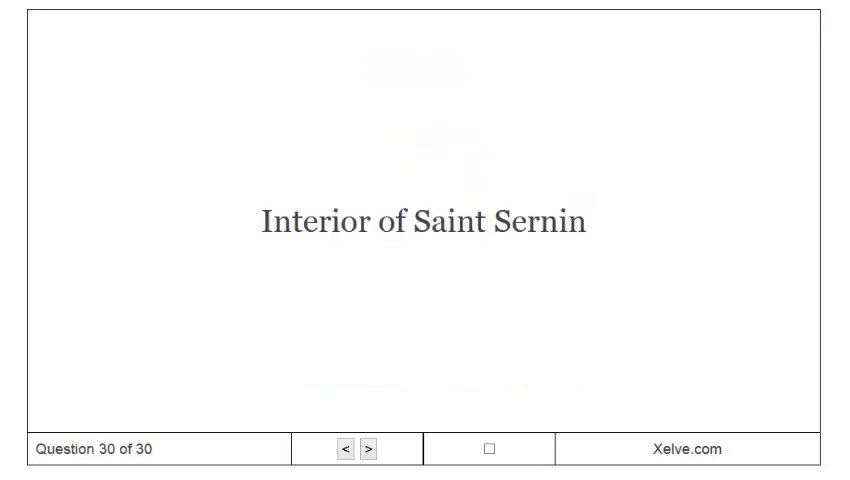